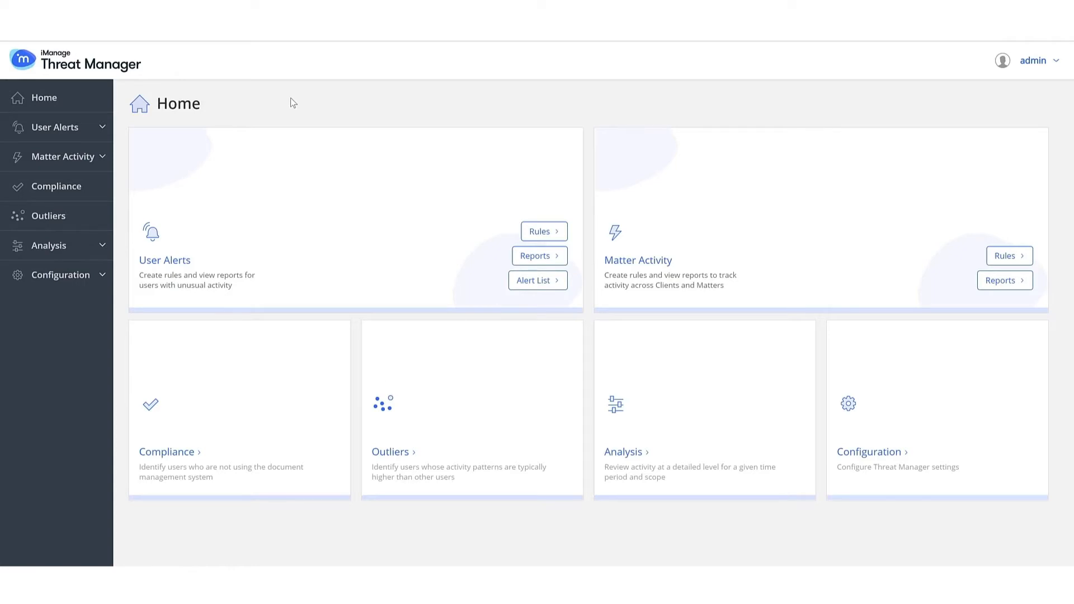
# Expand User Alerts in the sidebar to reveal Rules, Reports and Alert List
pyautogui.click(538, 280)
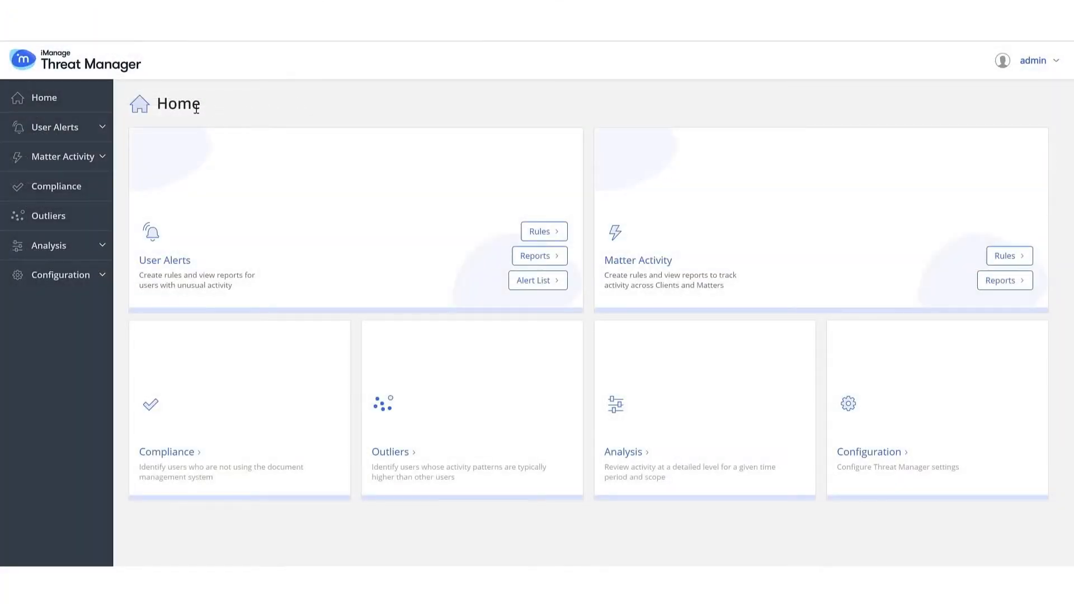
pyautogui.click(55, 127)
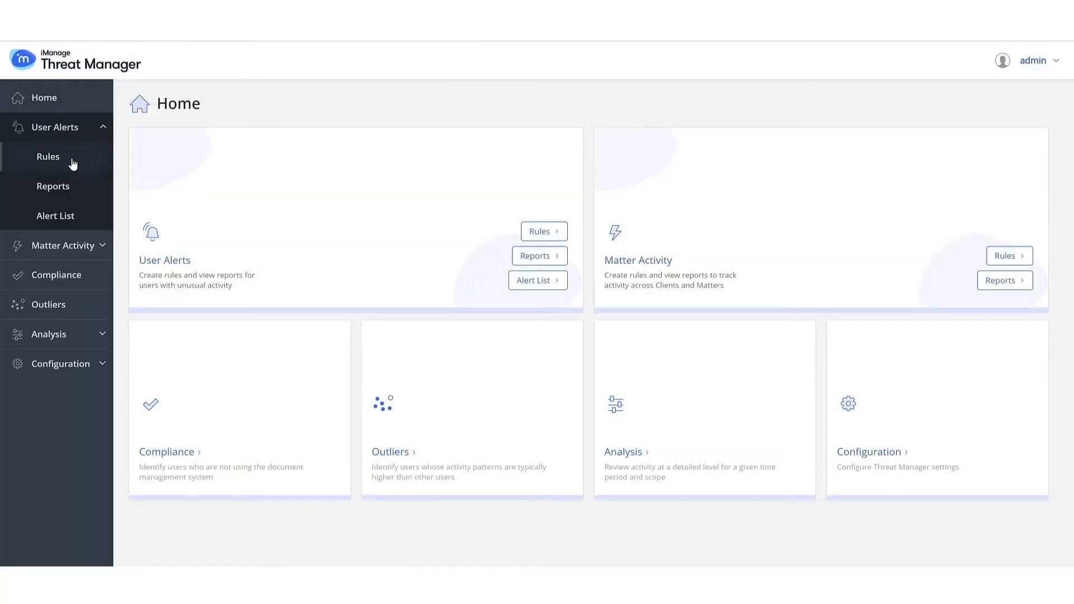
# Add a new user alert rule named 'Privileged Accounts' and open its scope options
pyautogui.click(48, 156)
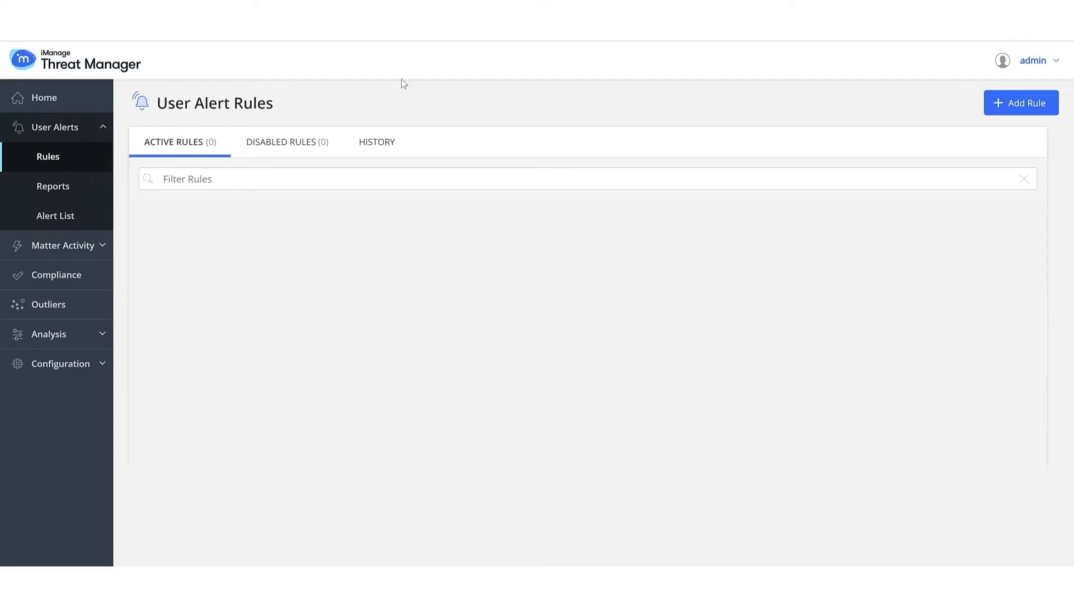
pyautogui.click(1020, 103)
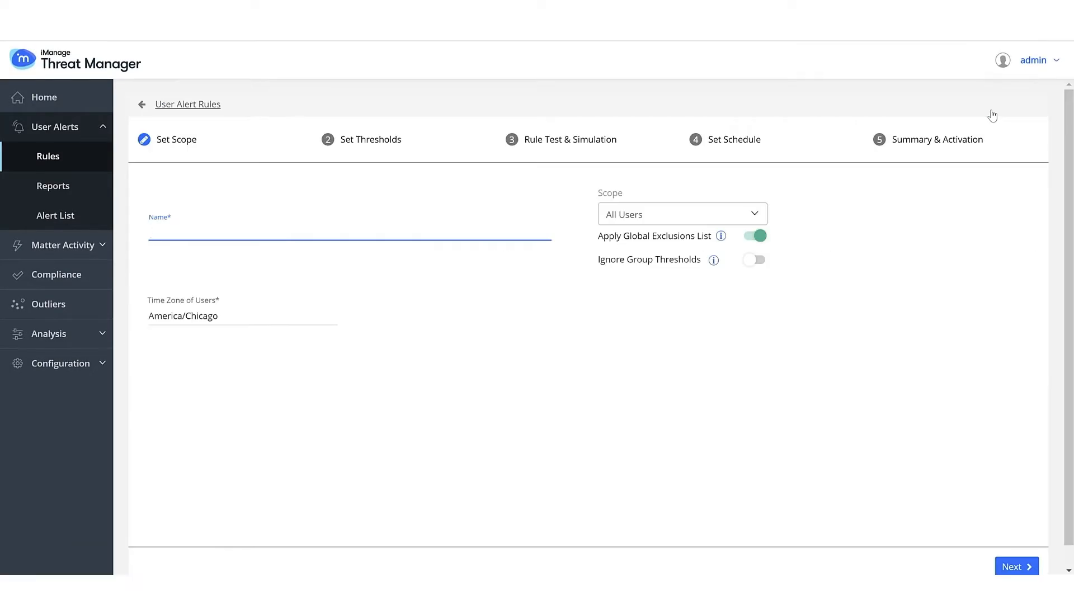
pyautogui.write('Privileged Accounts')
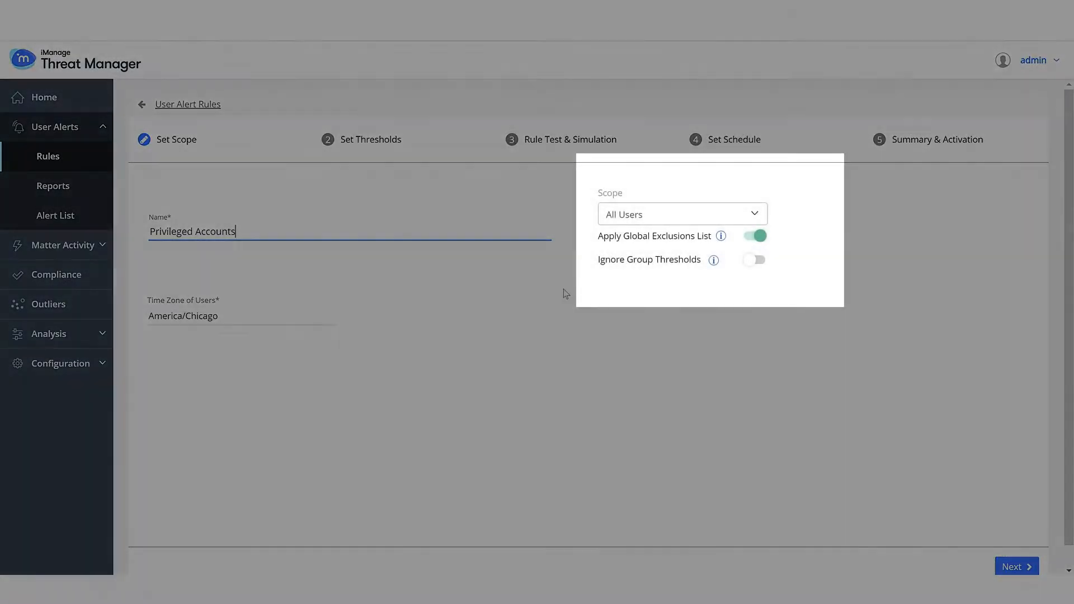
pyautogui.click(681, 213)
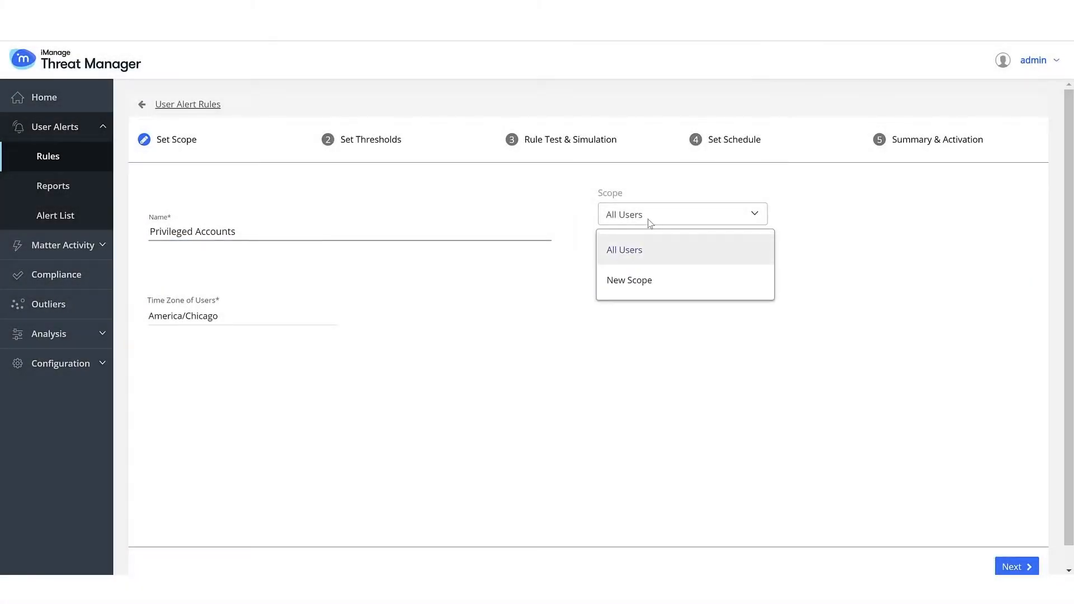
pyautogui.click(625, 250)
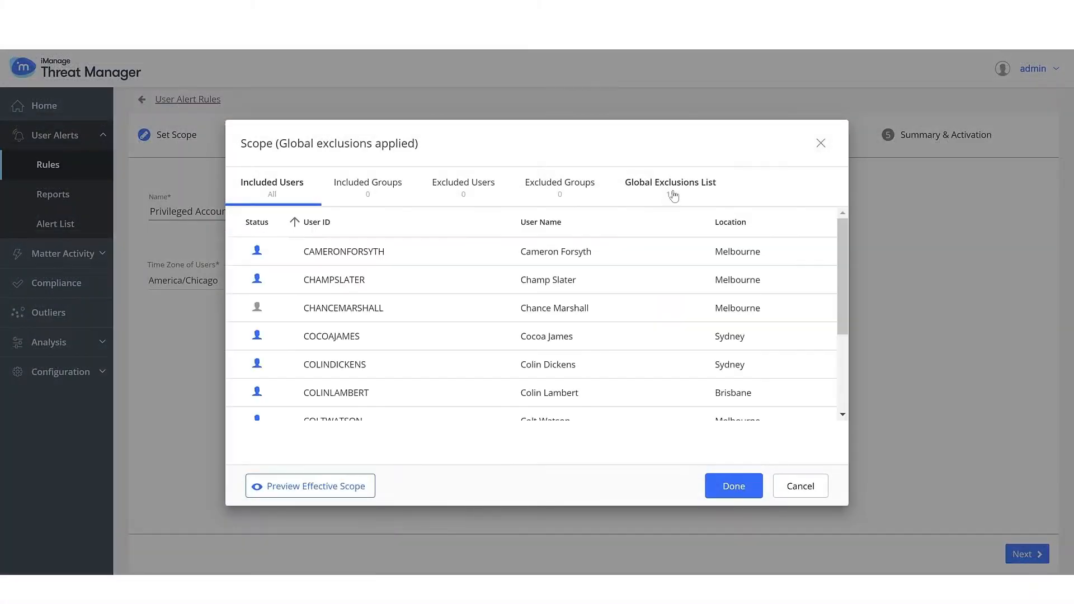
pyautogui.click(668, 183)
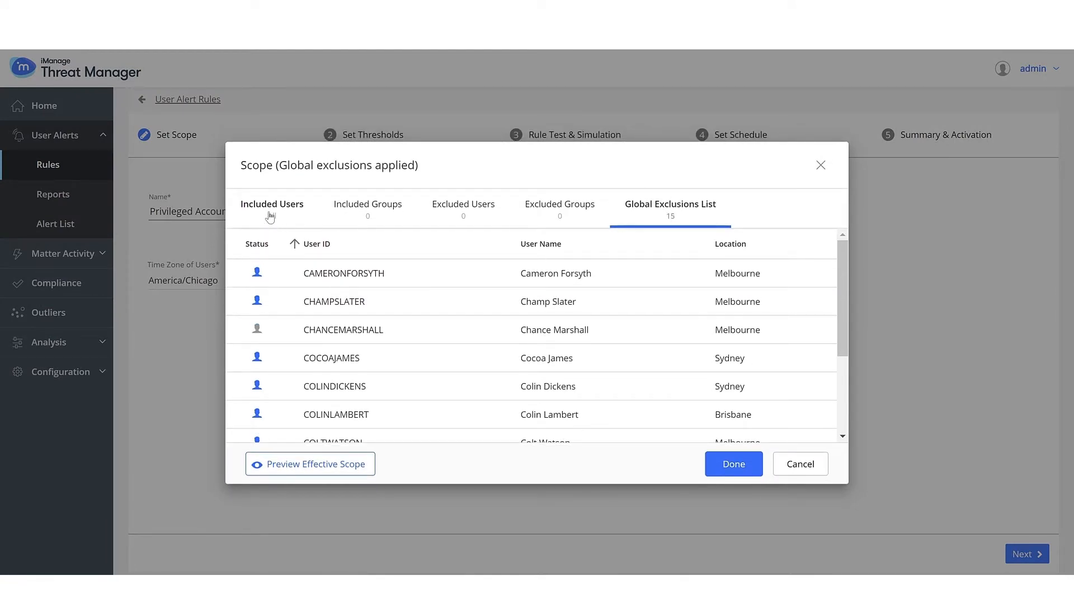
pyautogui.write('cameronfor')
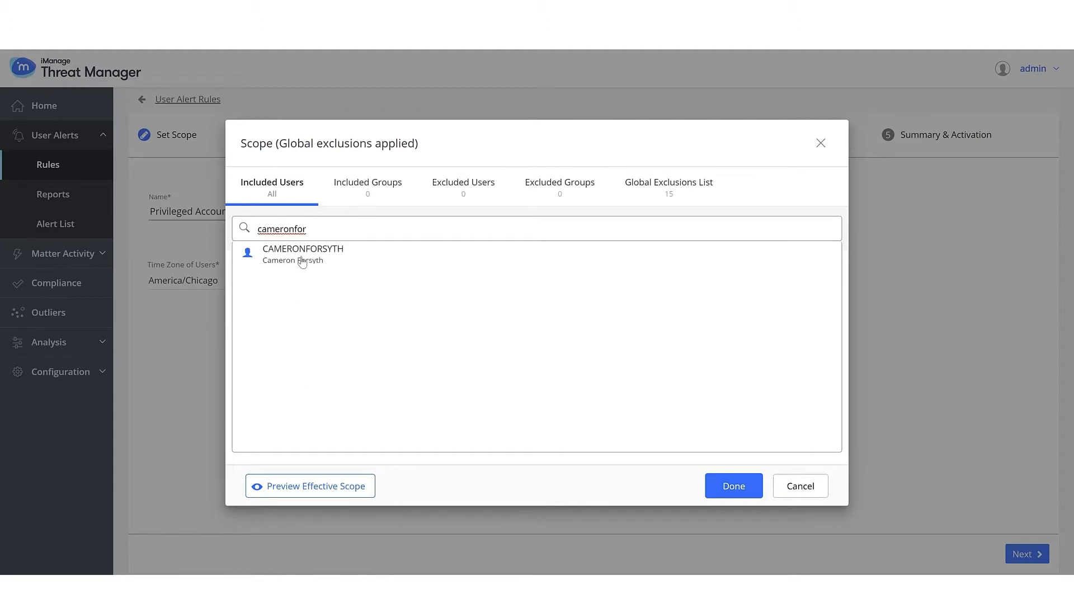
pyautogui.click(248, 296)
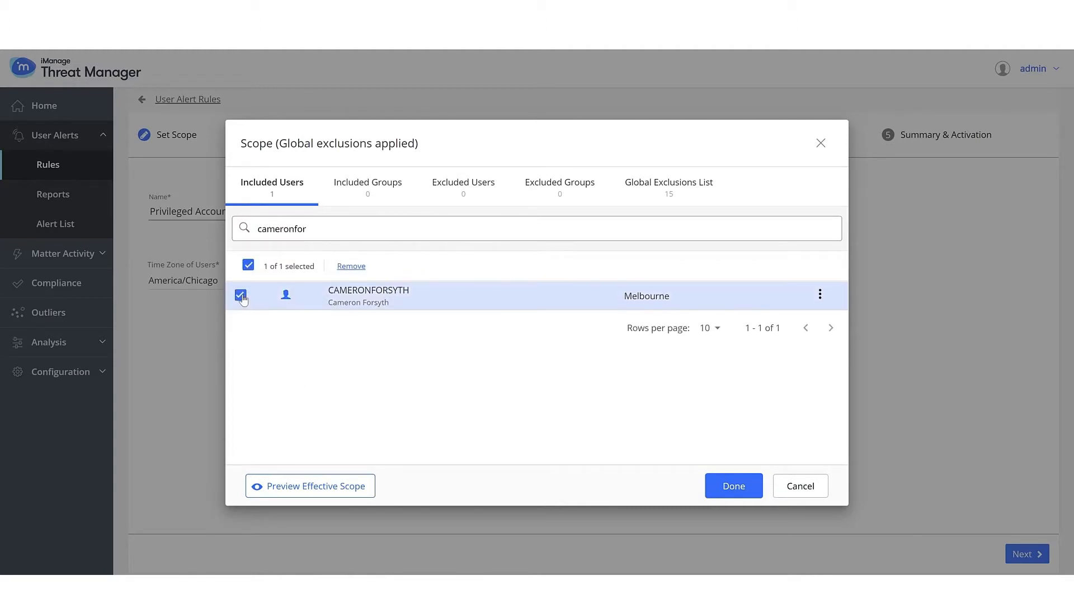
pyautogui.click(733, 485)
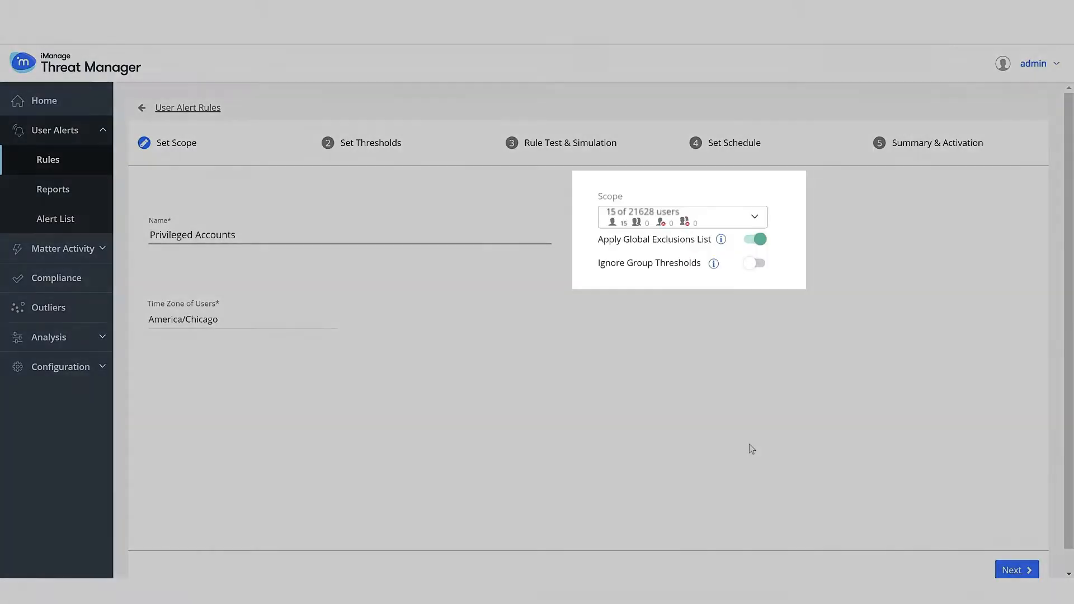
# Turn off Apply Global Exclusions List and turn on Ignore Group Thresholds
pyautogui.click(753, 238)
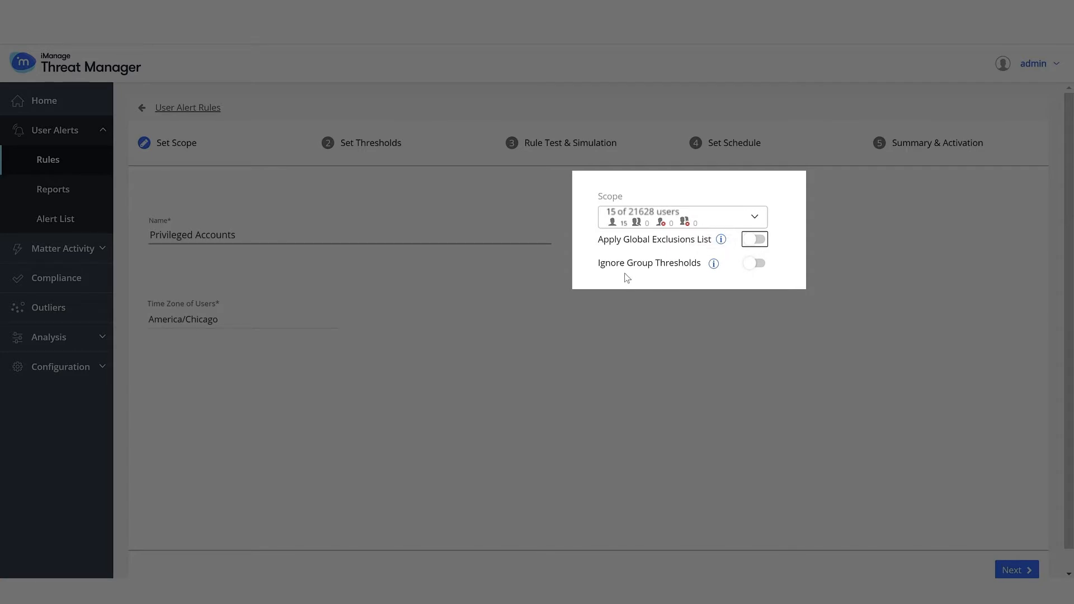
pyautogui.moveTo(754, 265)
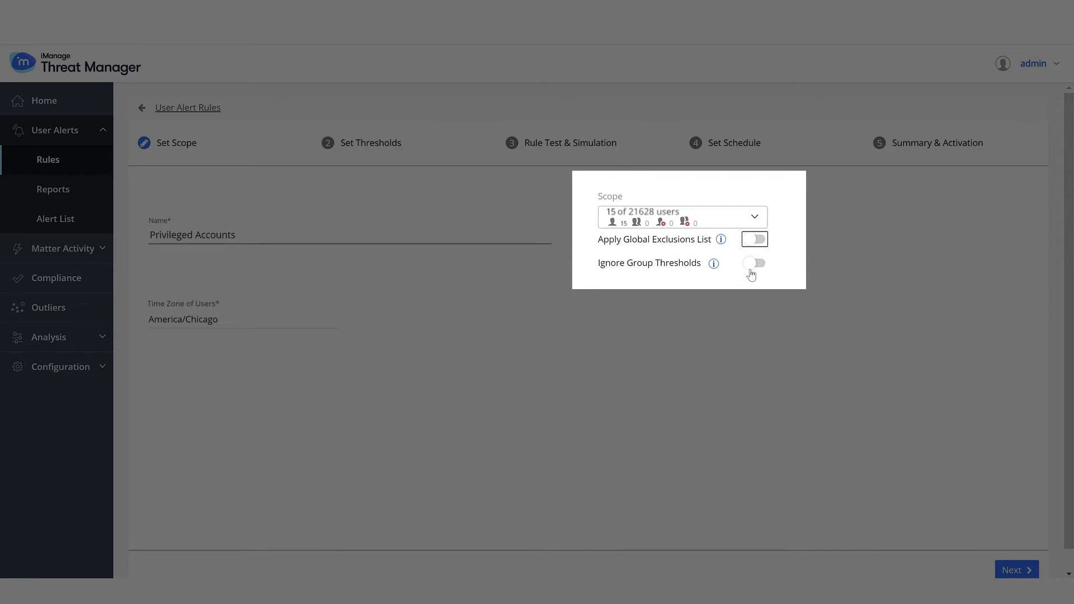
pyautogui.click(754, 263)
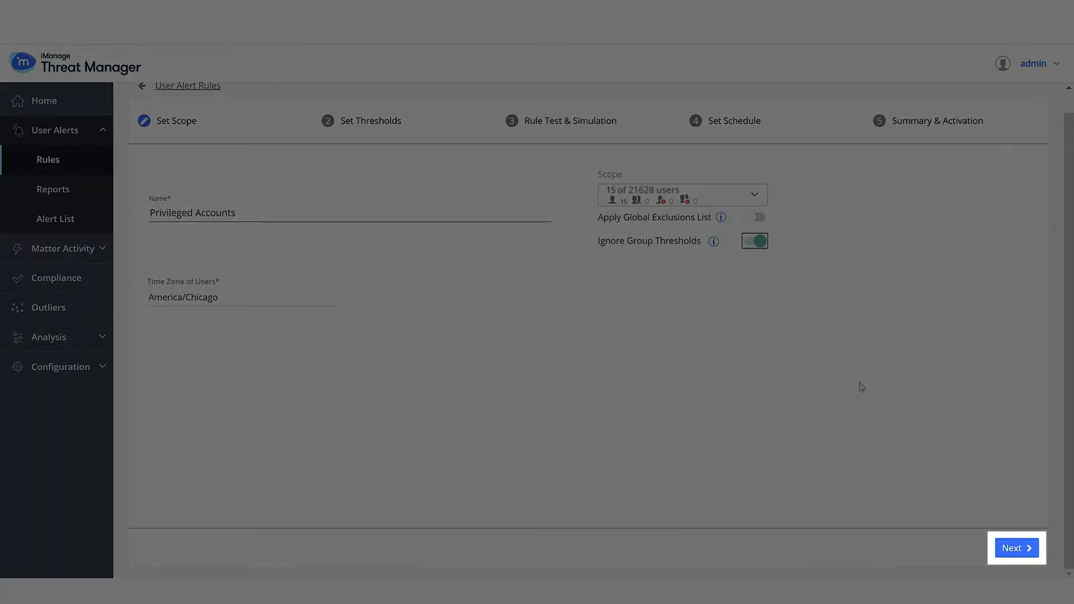
# Advance to Set Thresholds and review the activity thresholds list and chart
pyautogui.click(1016, 547)
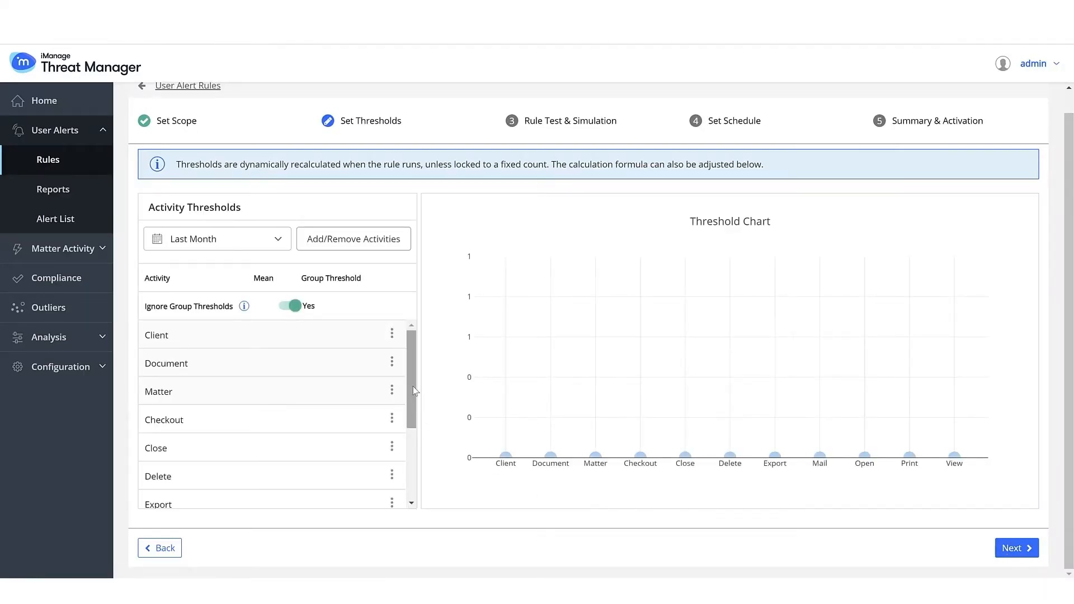
pyautogui.scroll(-3)
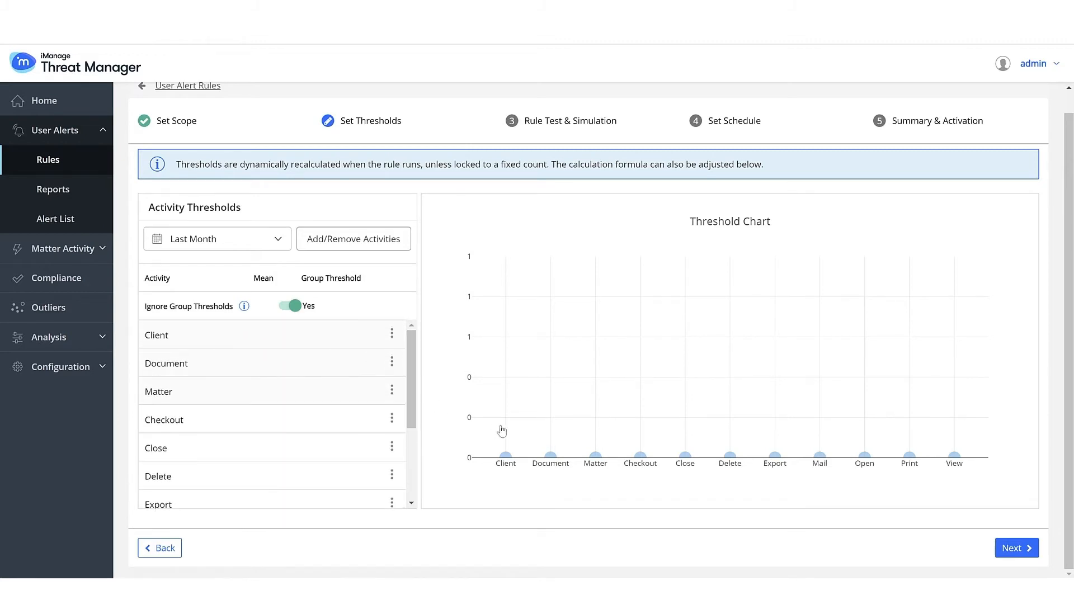
pyautogui.click(1016, 548)
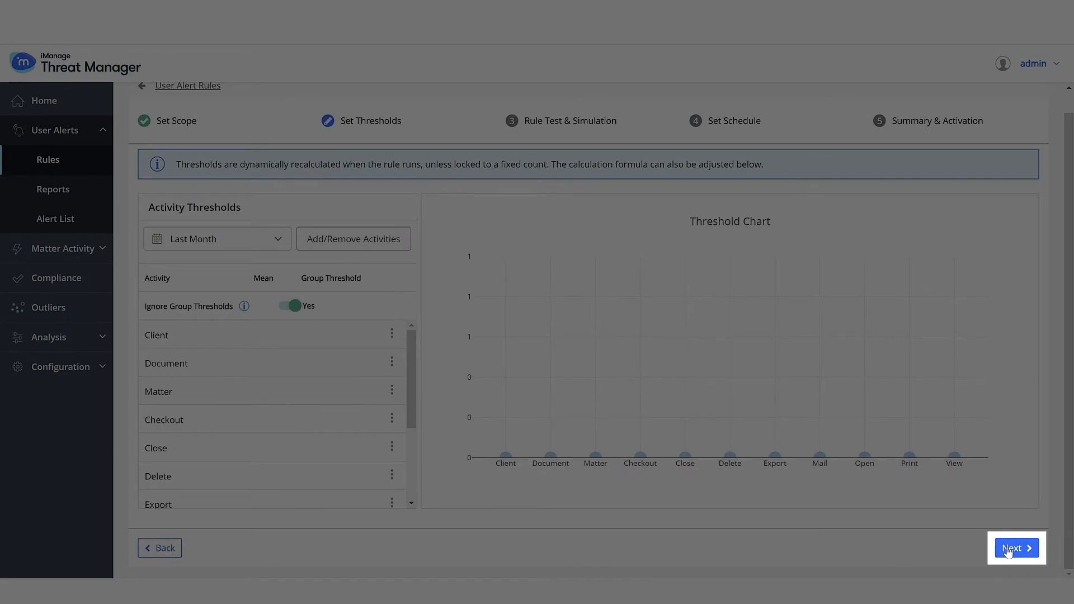
# Run a last-month Quick Analysis listing daily risk scores, then proceed to scheduling
pyautogui.click(1016, 547)
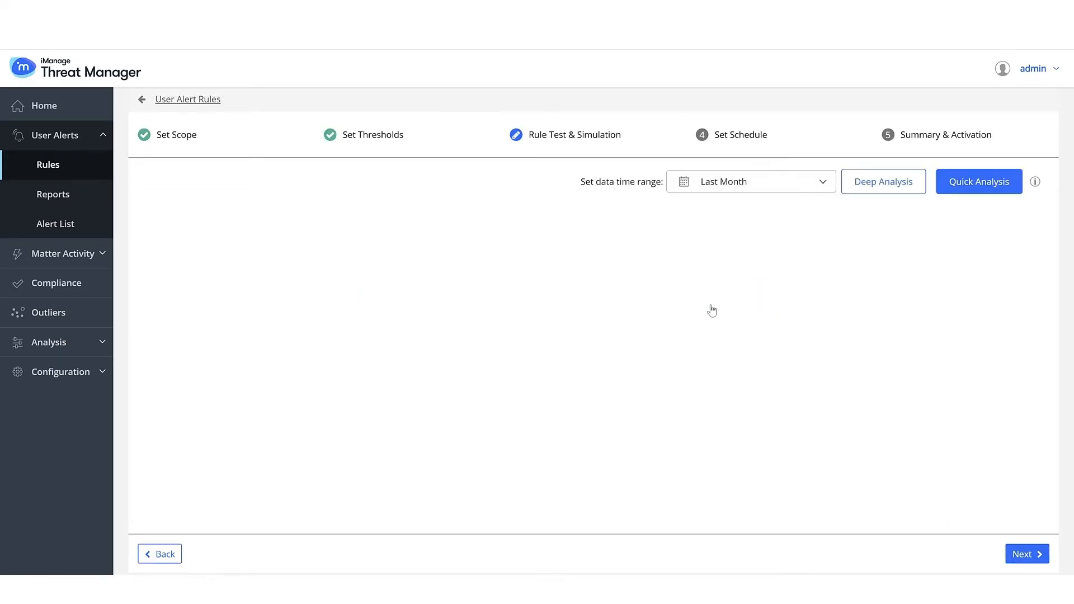
pyautogui.click(976, 181)
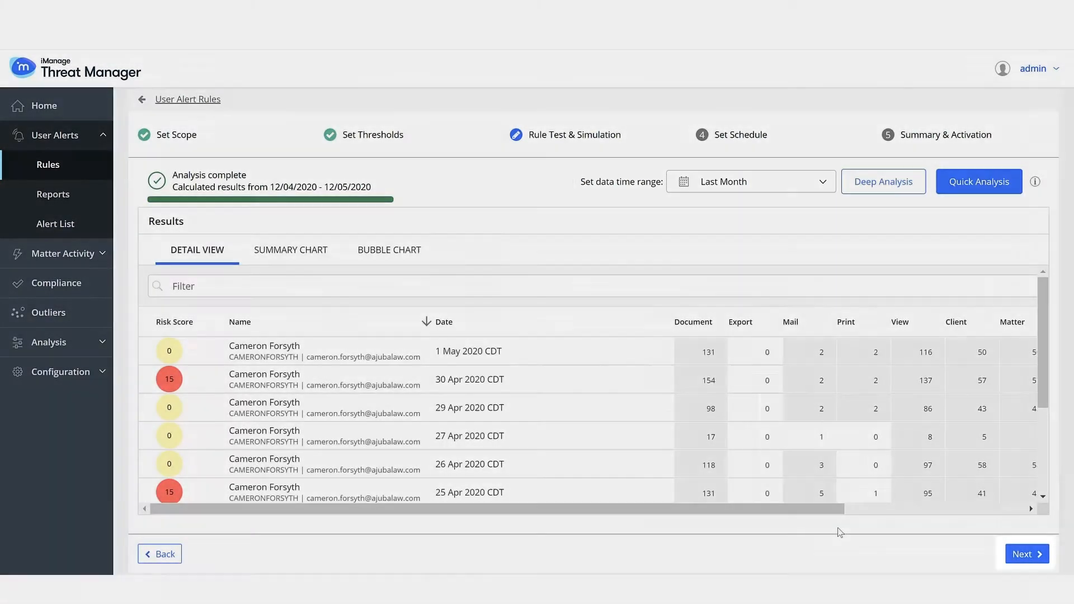
pyautogui.click(1026, 553)
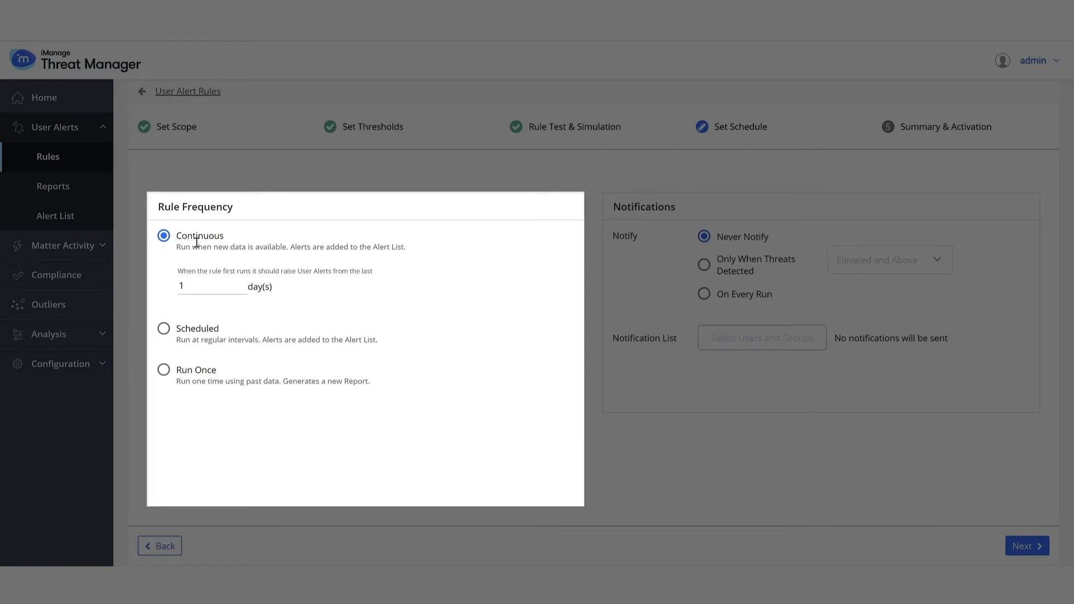
pyautogui.moveTo(198, 242)
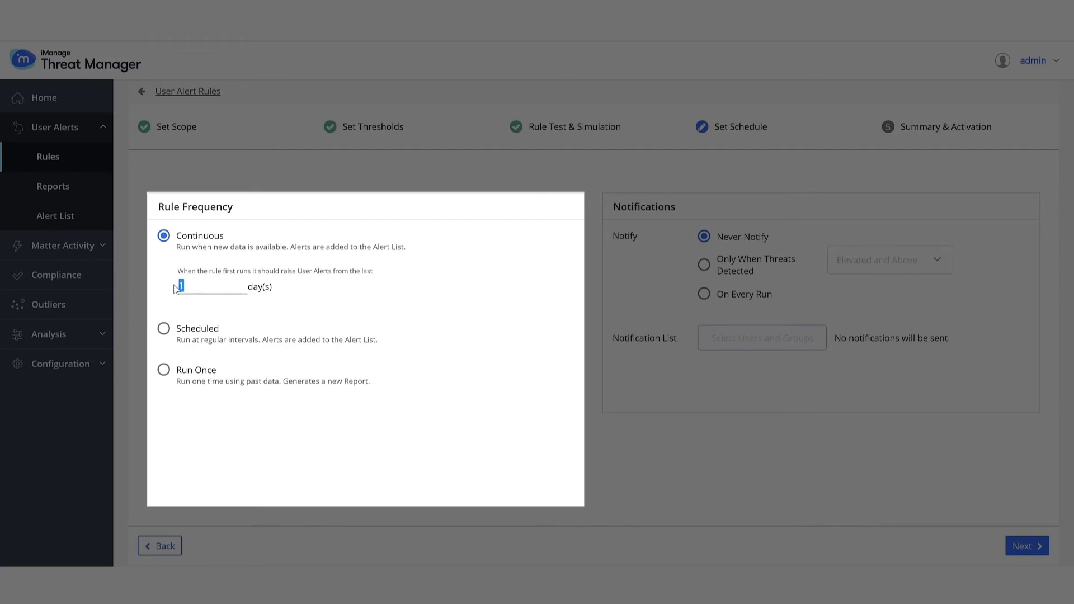
# Set a 7-day initial lookback and notify only when High and above threats are detected
pyautogui.write('7')
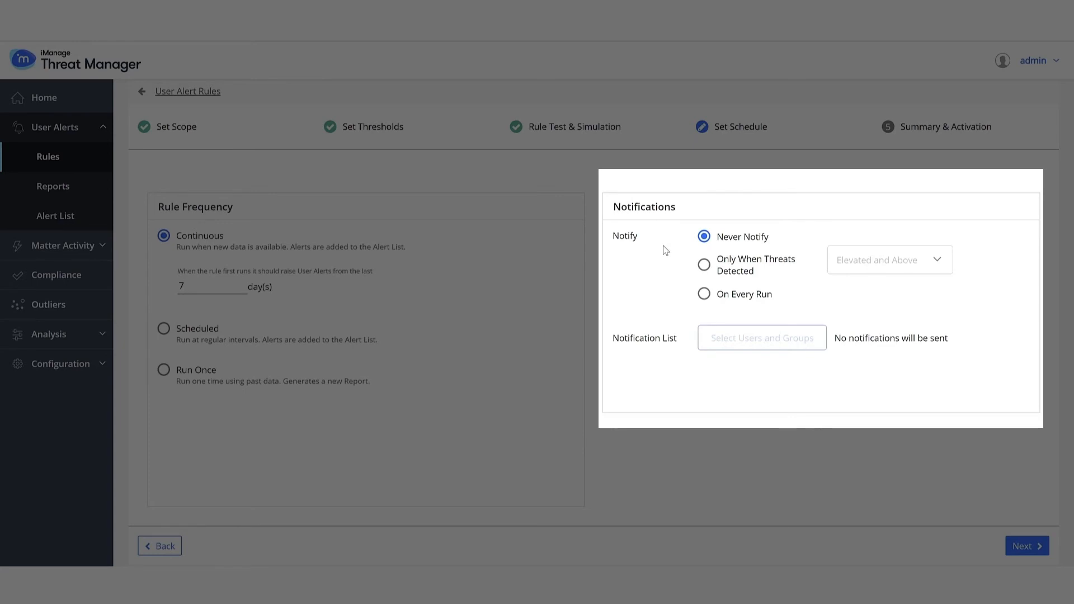
pyautogui.click(703, 264)
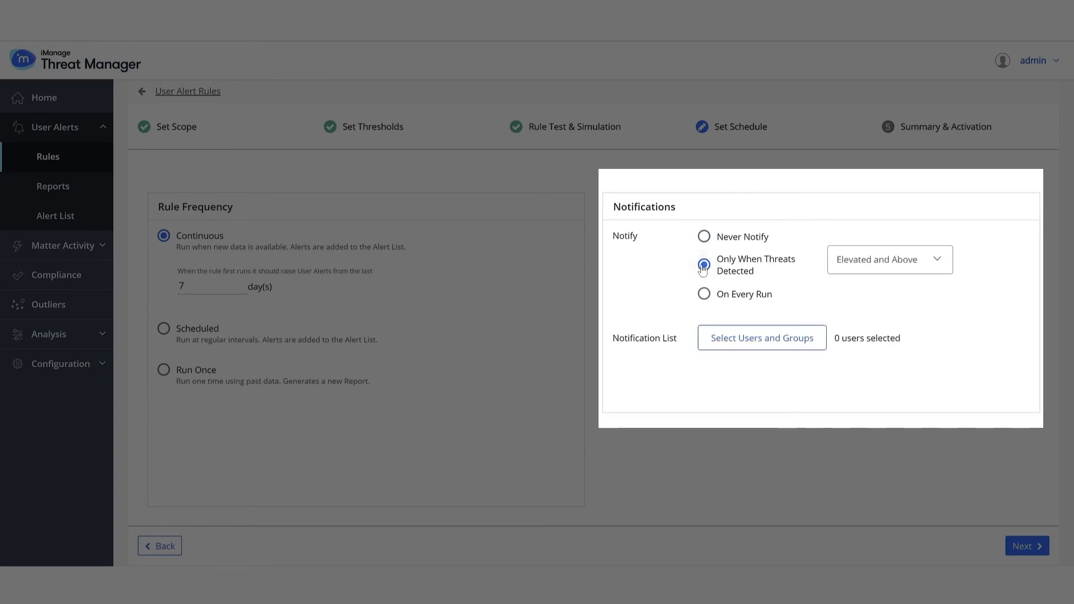
pyautogui.click(888, 258)
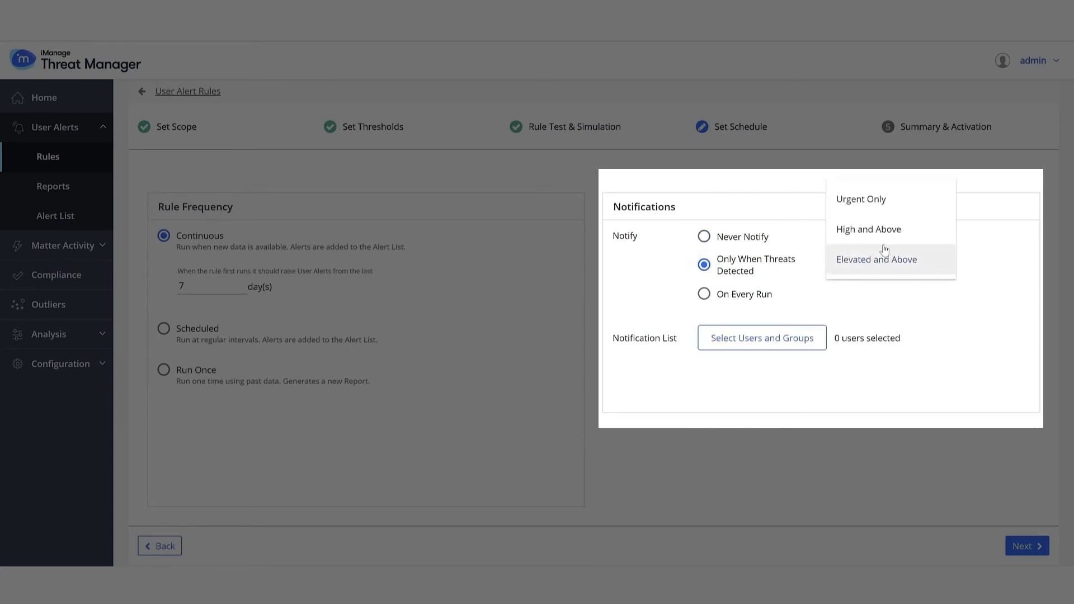
pyautogui.click(867, 229)
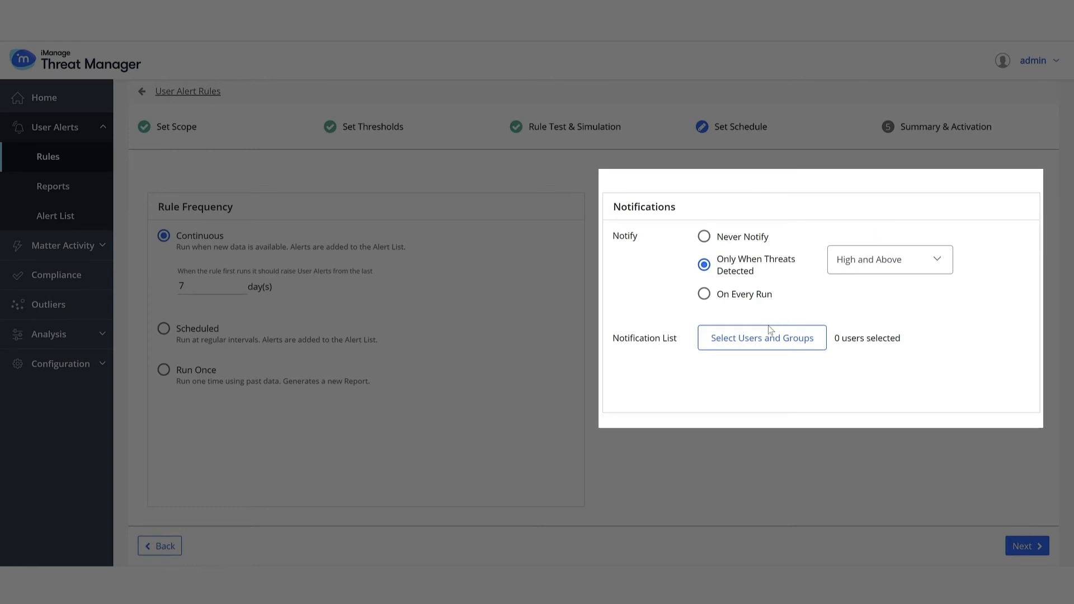
pyautogui.click(761, 338)
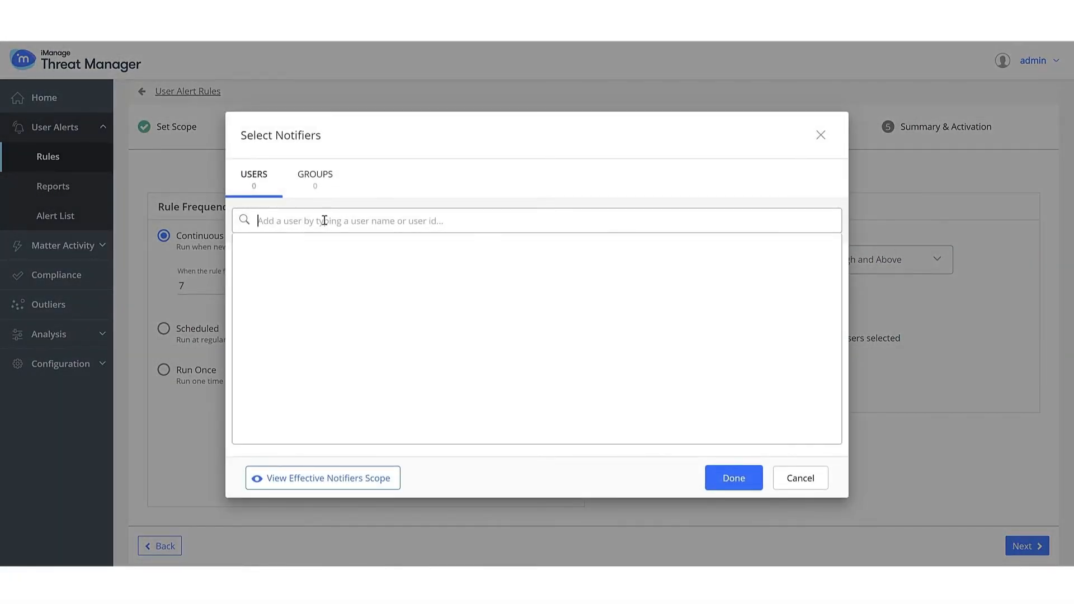
pyautogui.write('chr')
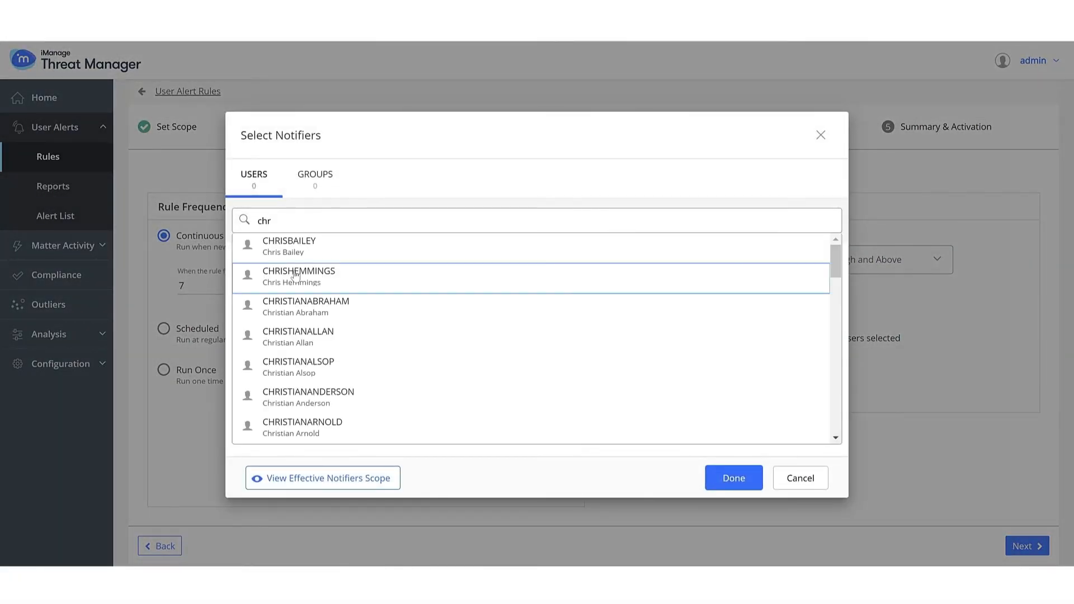
pyautogui.click(298, 276)
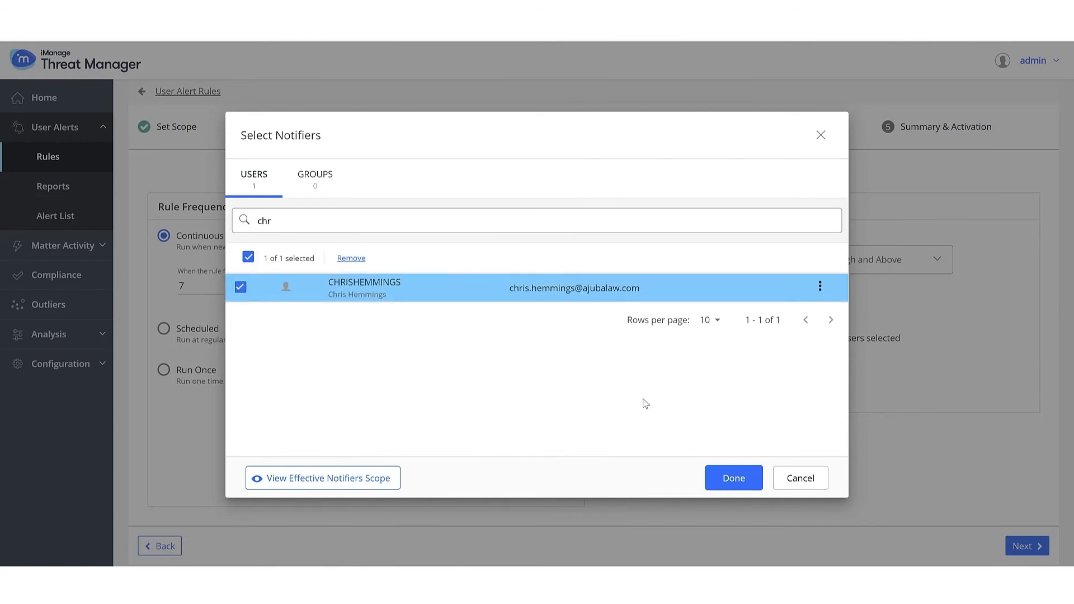
pyautogui.click(732, 477)
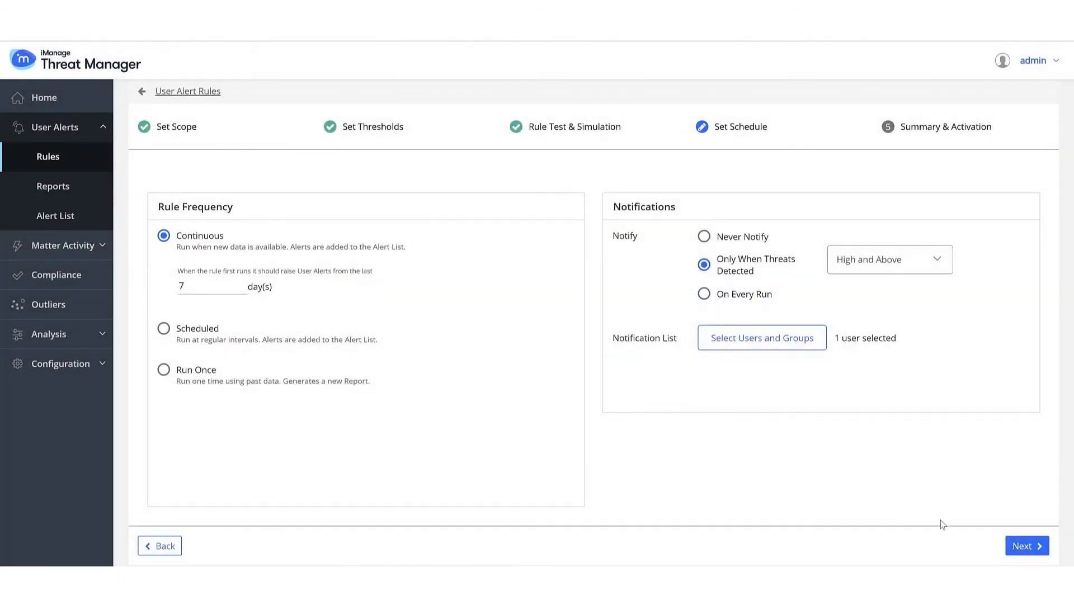
pyautogui.click(1025, 545)
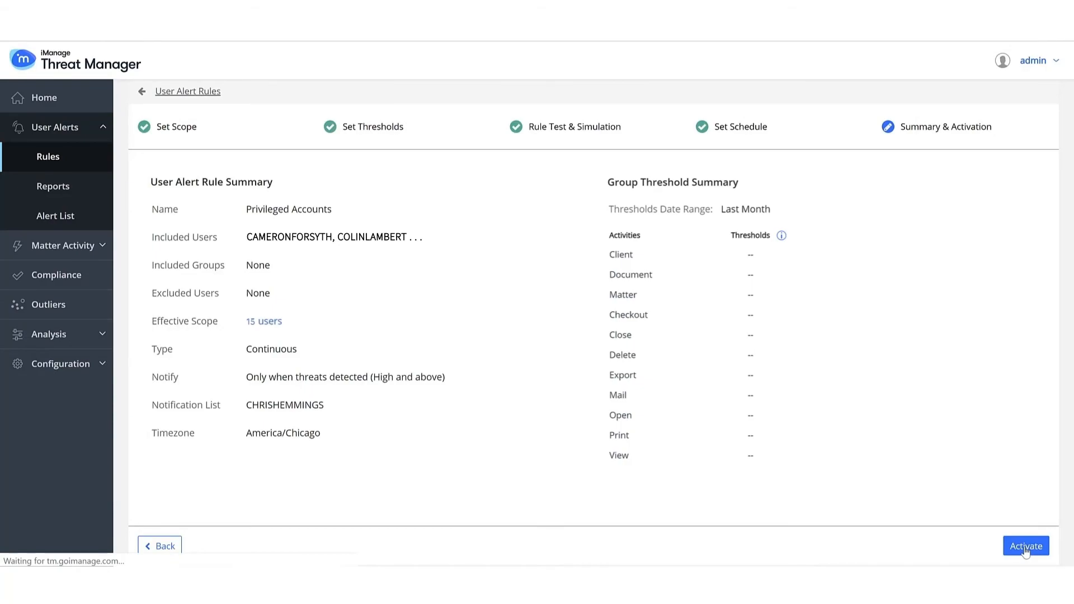
pyautogui.click(1025, 546)
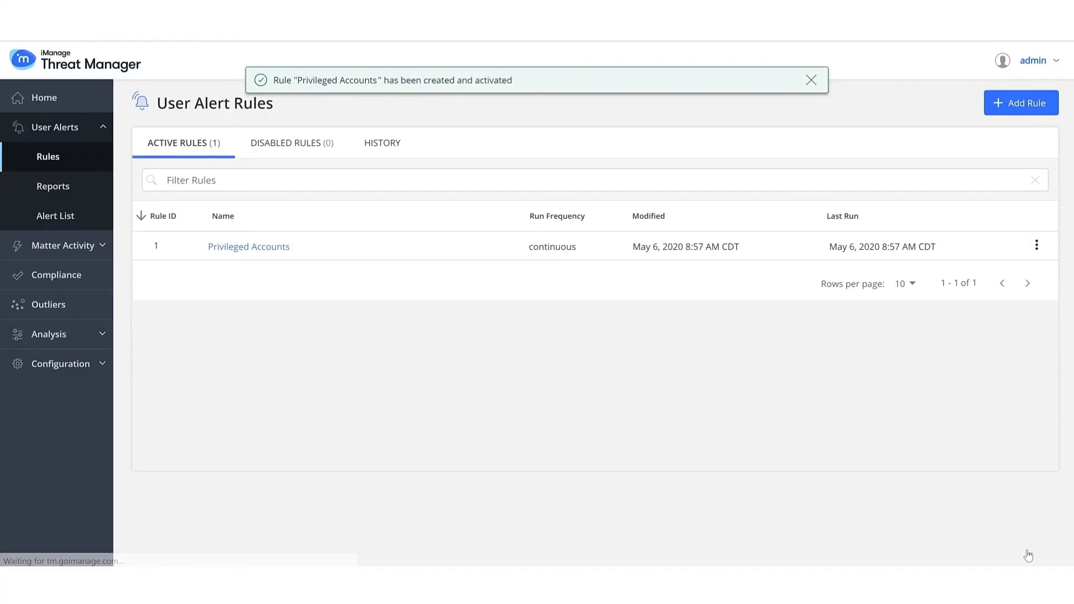